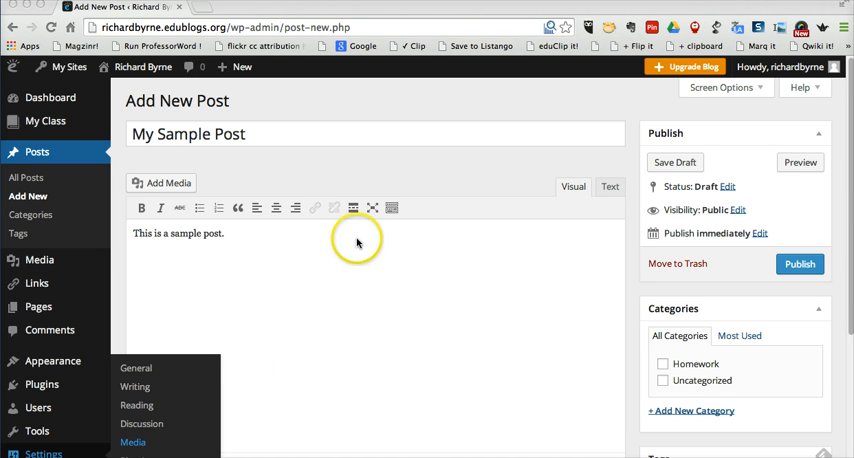
pyautogui.moveTo(480, 172)
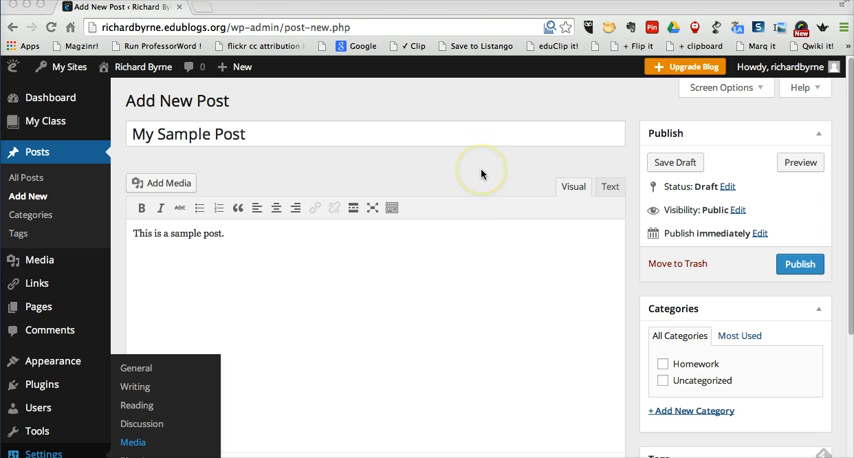
pyautogui.moveTo(454, 306)
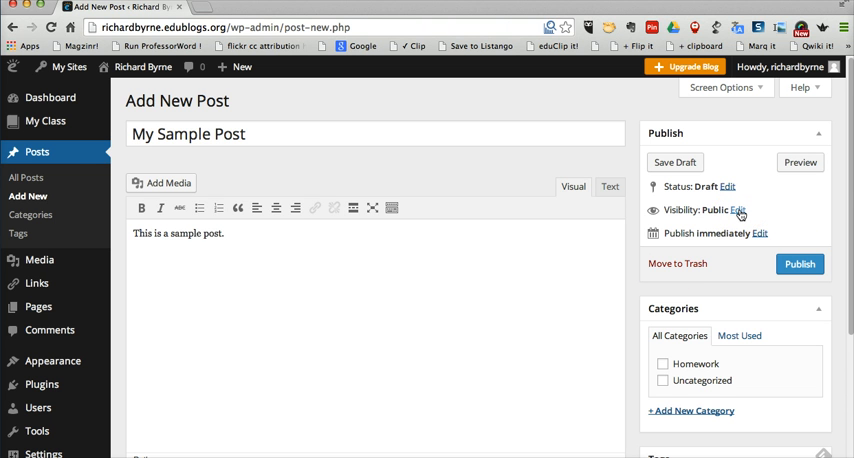
# Step: Make My Sample Post password protected with the password 'passwo' and confirm
pyautogui.click(738, 210)
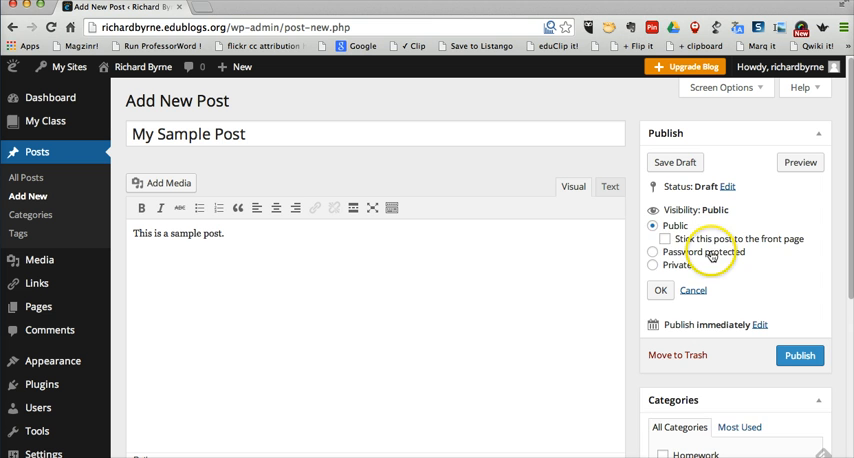
pyautogui.click(652, 240)
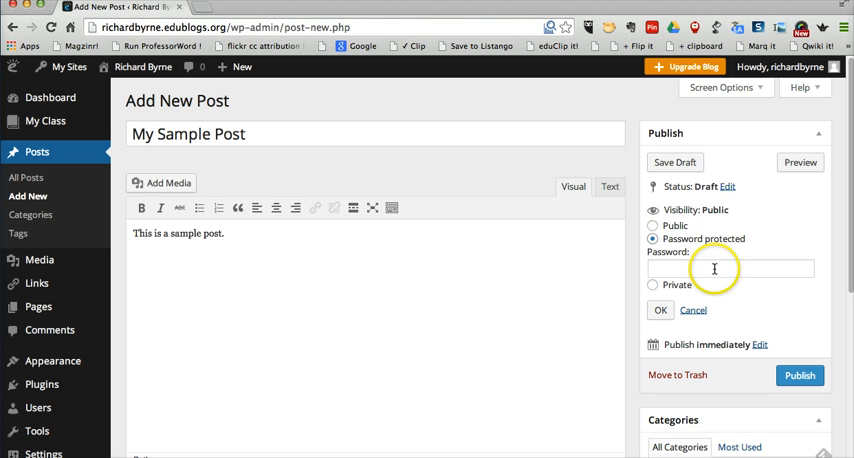
pyautogui.write('pass')
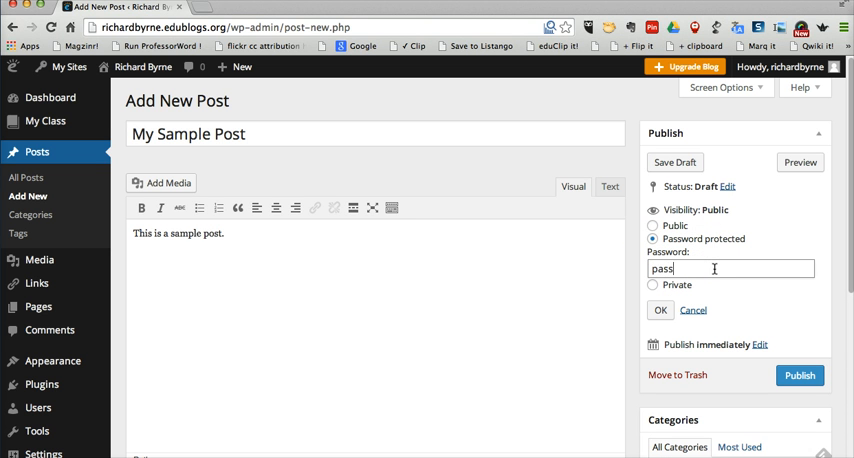
pyautogui.write('word')
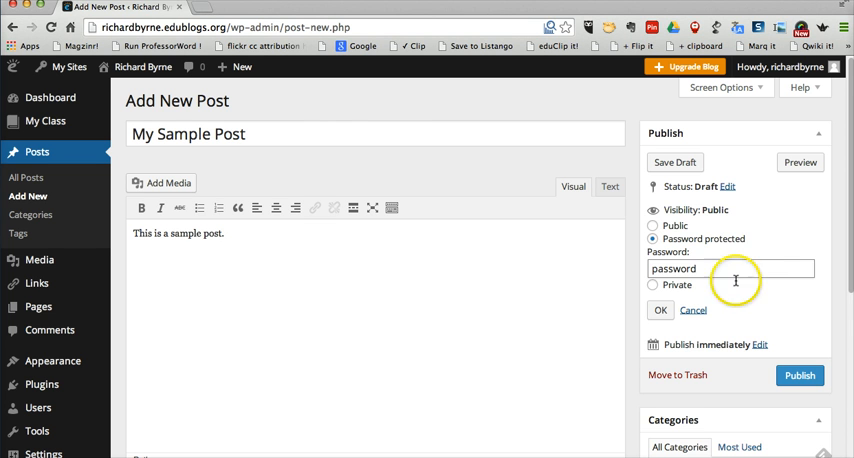
pyautogui.click(660, 308)
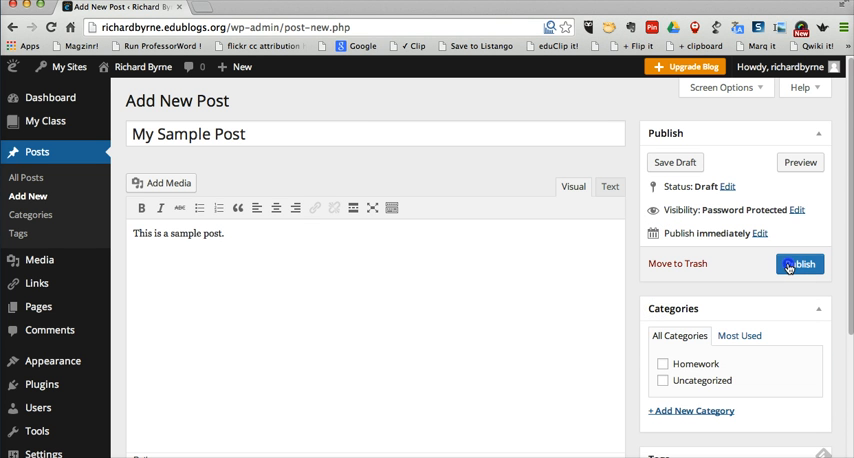
# Step: Publish the password-protected My Sample Post, retrying until it submits
pyautogui.click(800, 264)
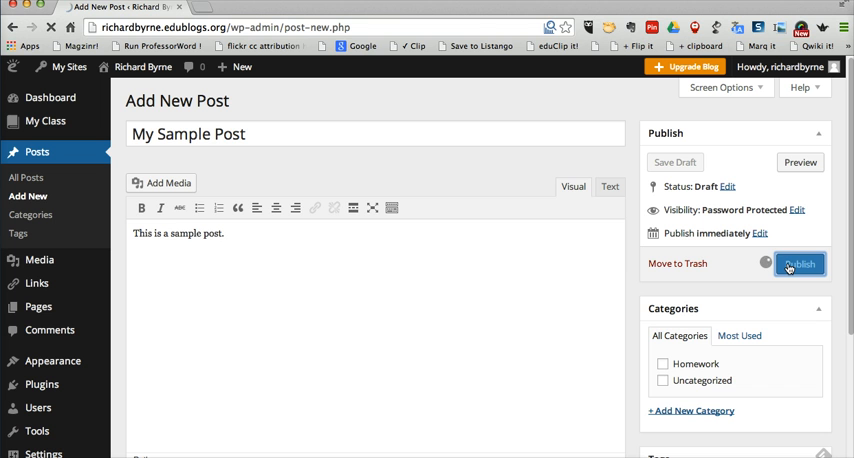
pyautogui.click(800, 264)
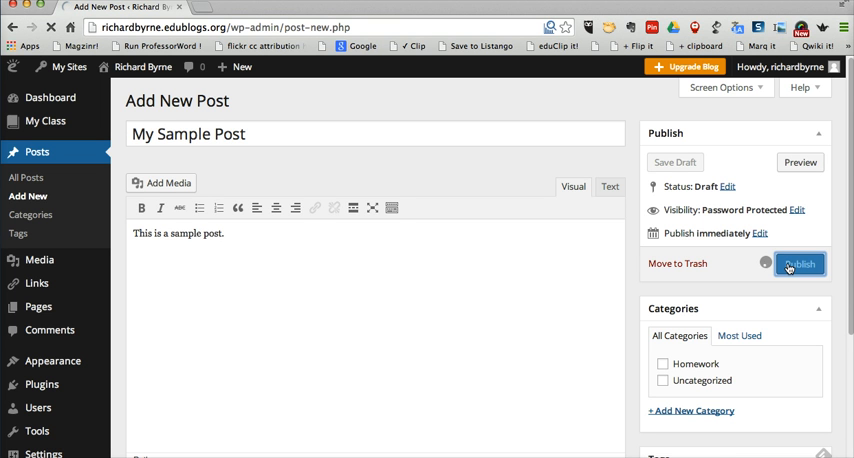
pyautogui.click(800, 264)
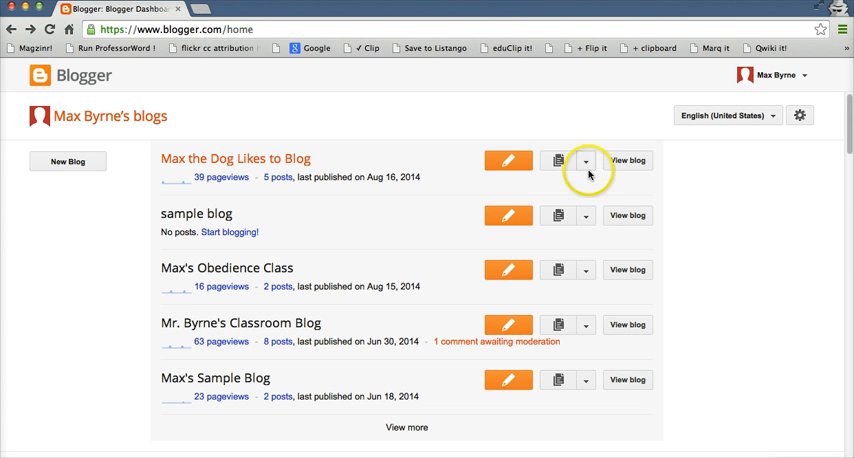
# Step: Go to Settings for the blog Max the Dog Likes to Blog from the dashboard
pyautogui.click(586, 160)
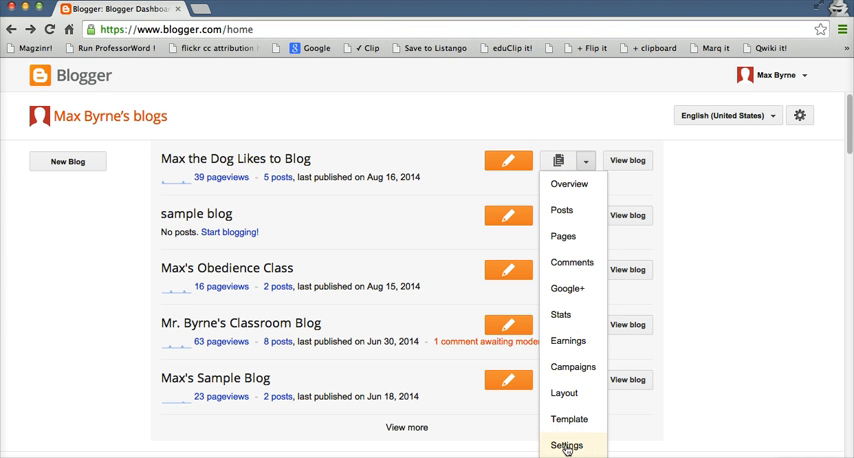
pyautogui.click(568, 444)
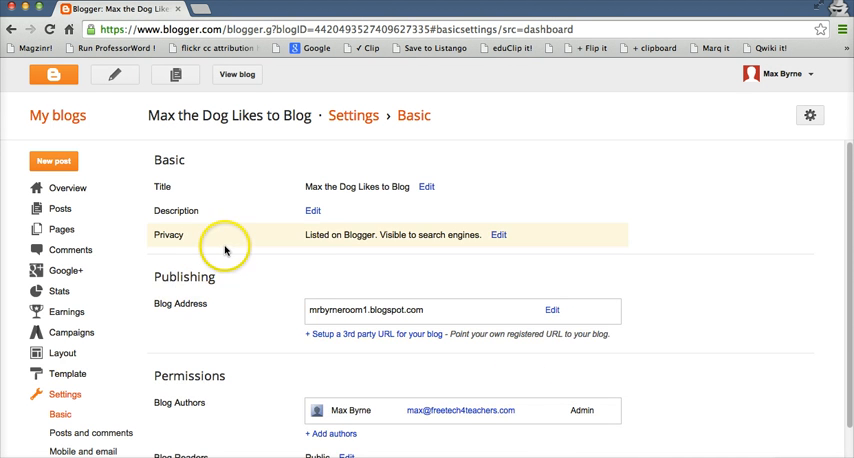
# Step: Set the Blog Readers permission to Private - Only these readers
pyautogui.scroll(-3)
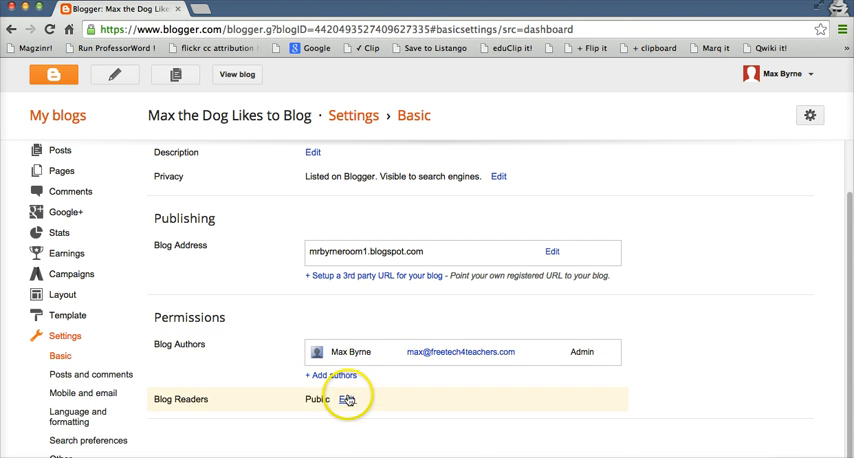
pyautogui.click(348, 400)
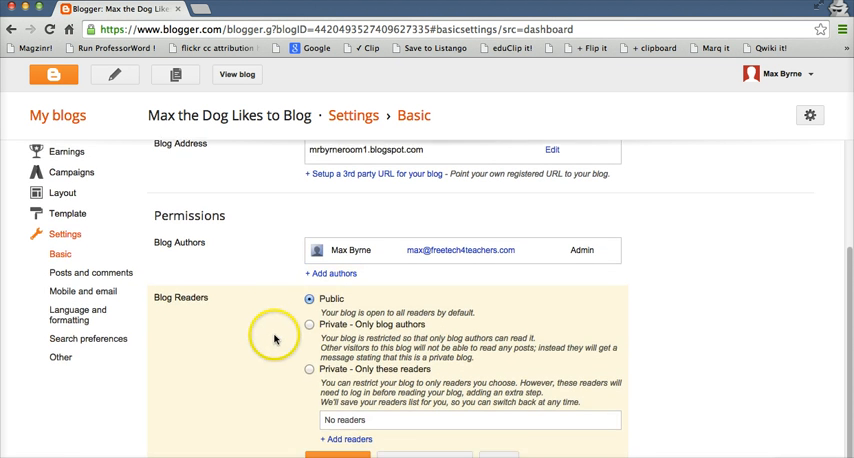
pyautogui.click(310, 304)
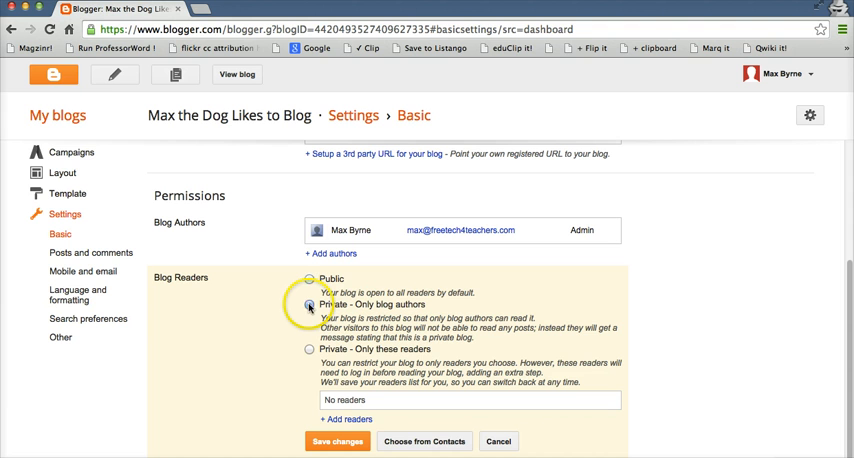
pyautogui.click(308, 348)
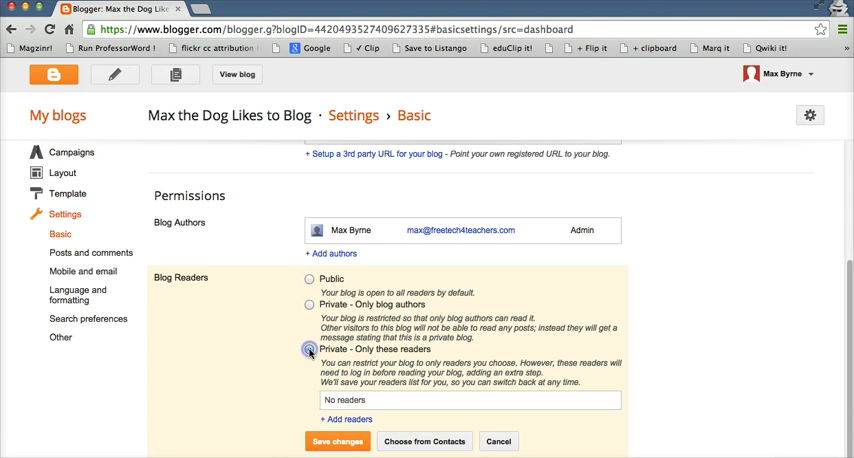
pyautogui.click(310, 348)
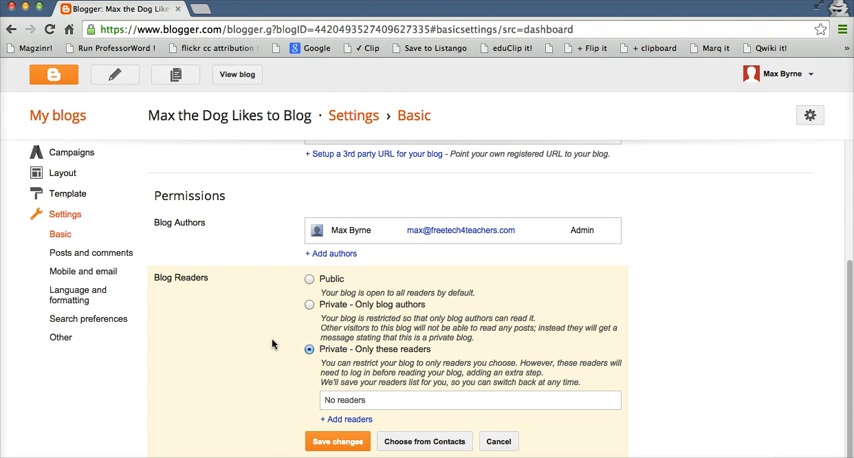